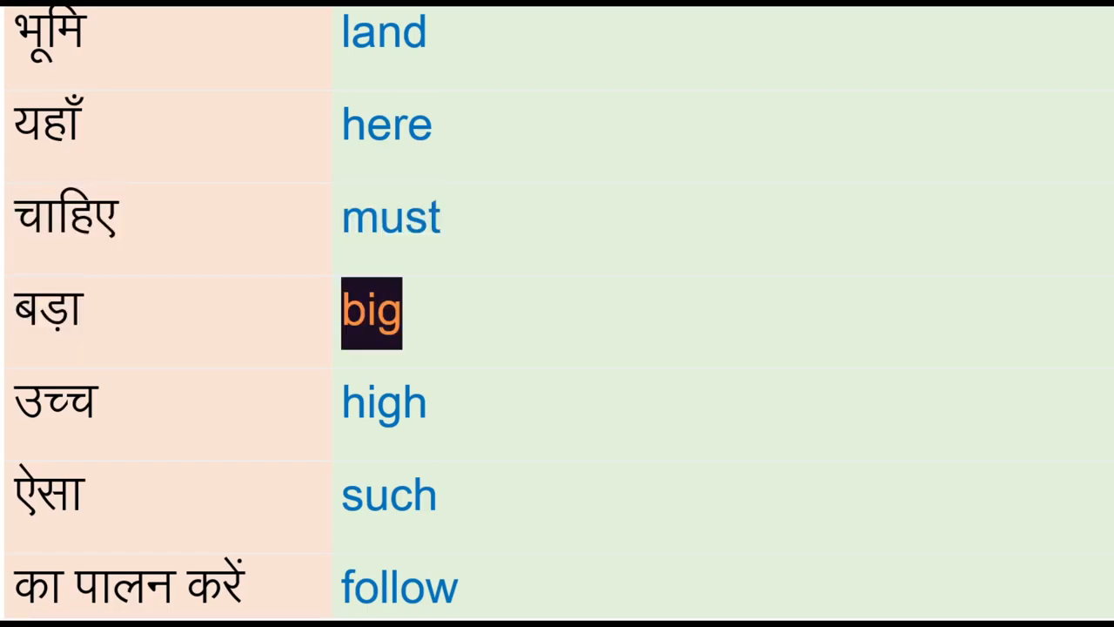
{"action": "scroll", "scroll_direction": "down", "scroll_amount": 3}
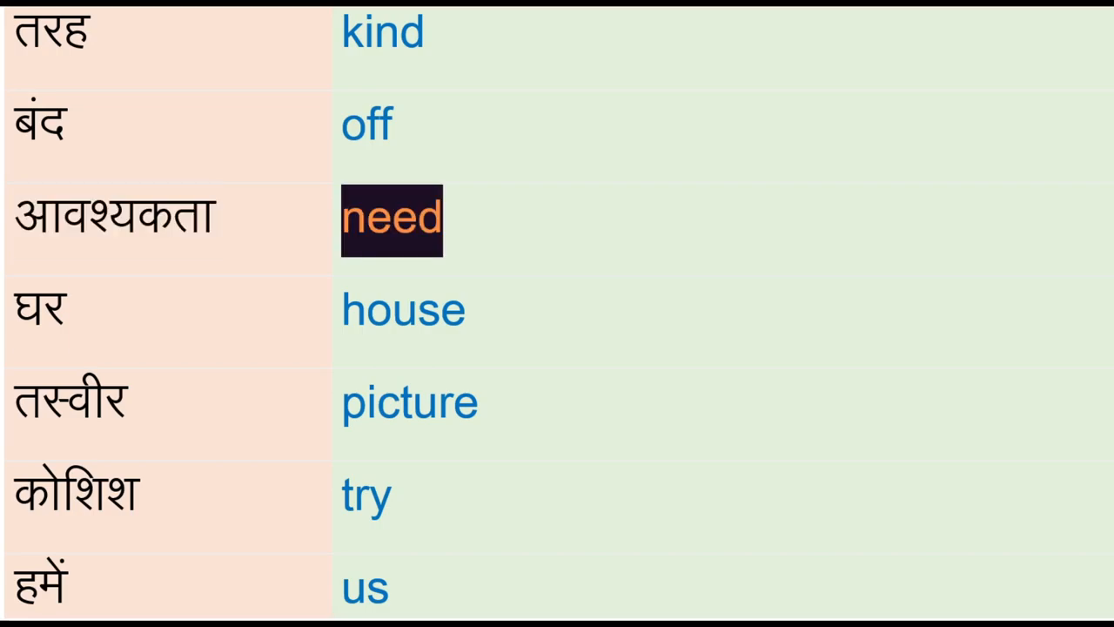
{"action": "left_click", "coordinate": [404, 312]}
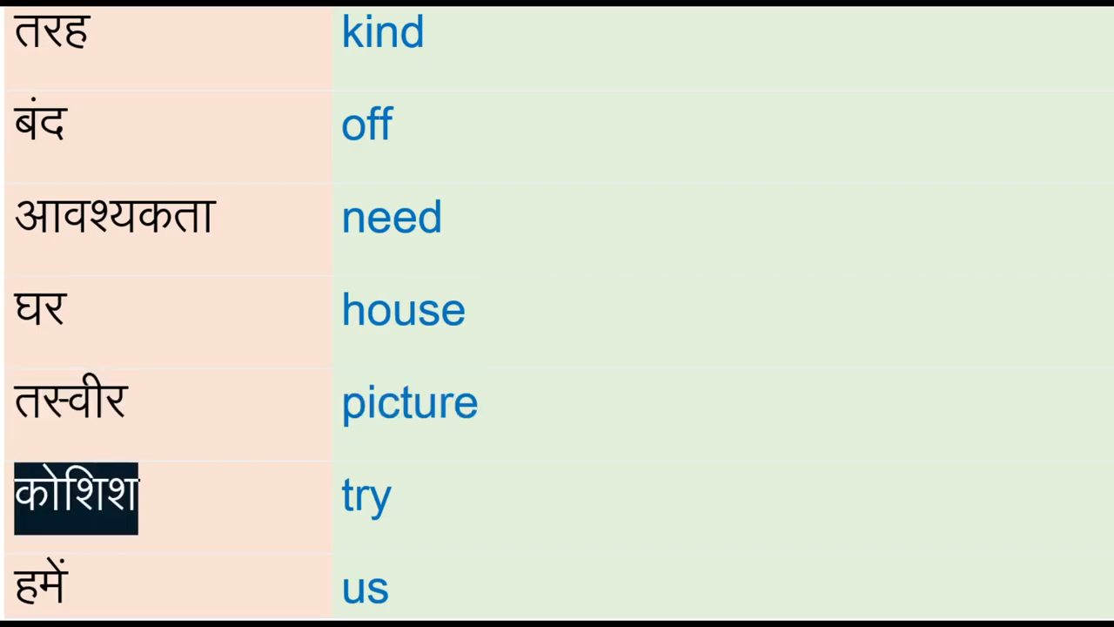
{"action": "left_click", "coordinate": [366, 496]}
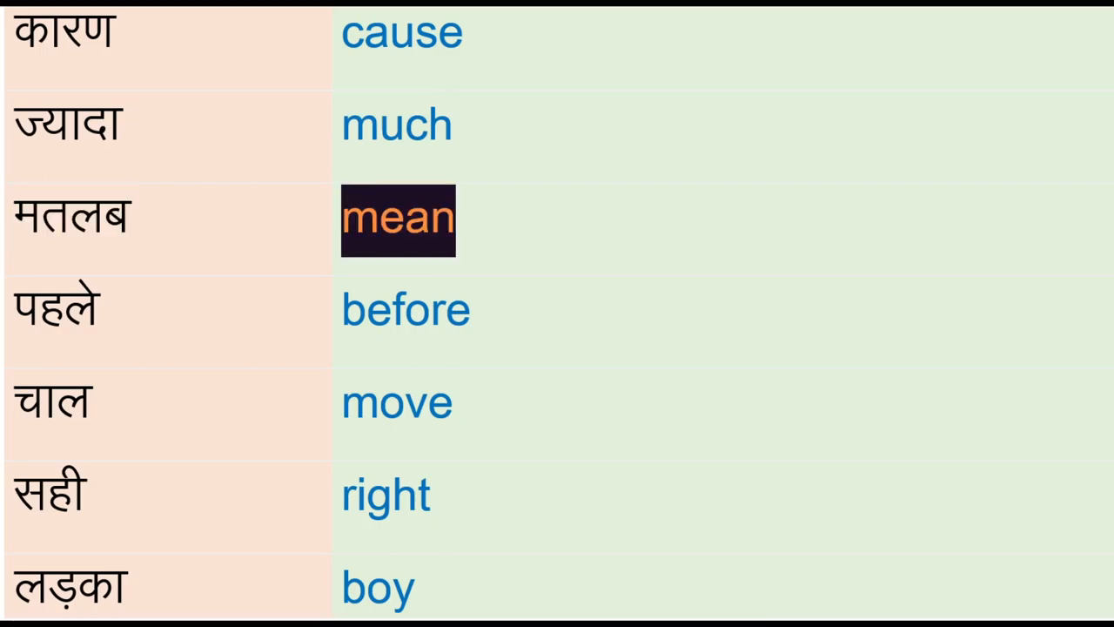
{"action": "left_click", "coordinate": [385, 494]}
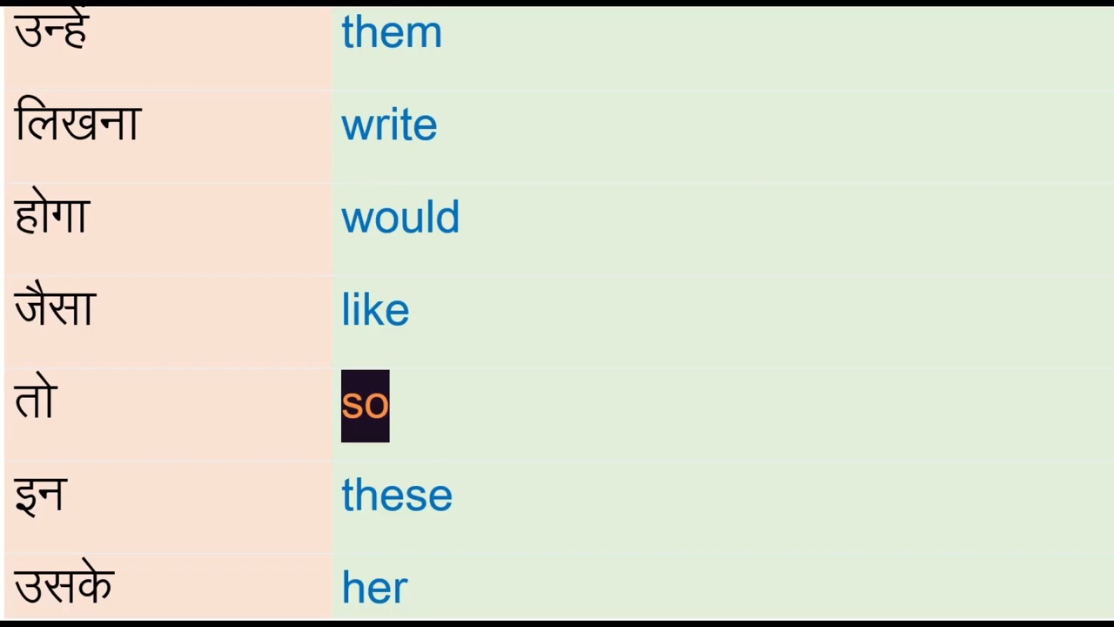
{"action": "left_click", "coordinate": [372, 584]}
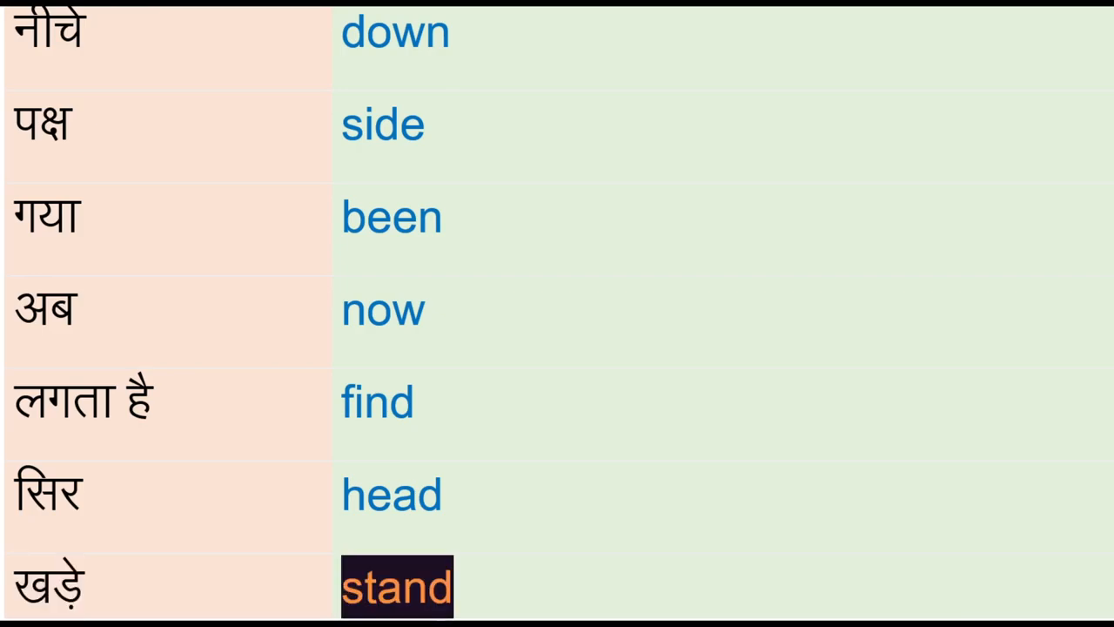
{"action": "scroll", "scroll_direction": "down", "scroll_amount": 3}
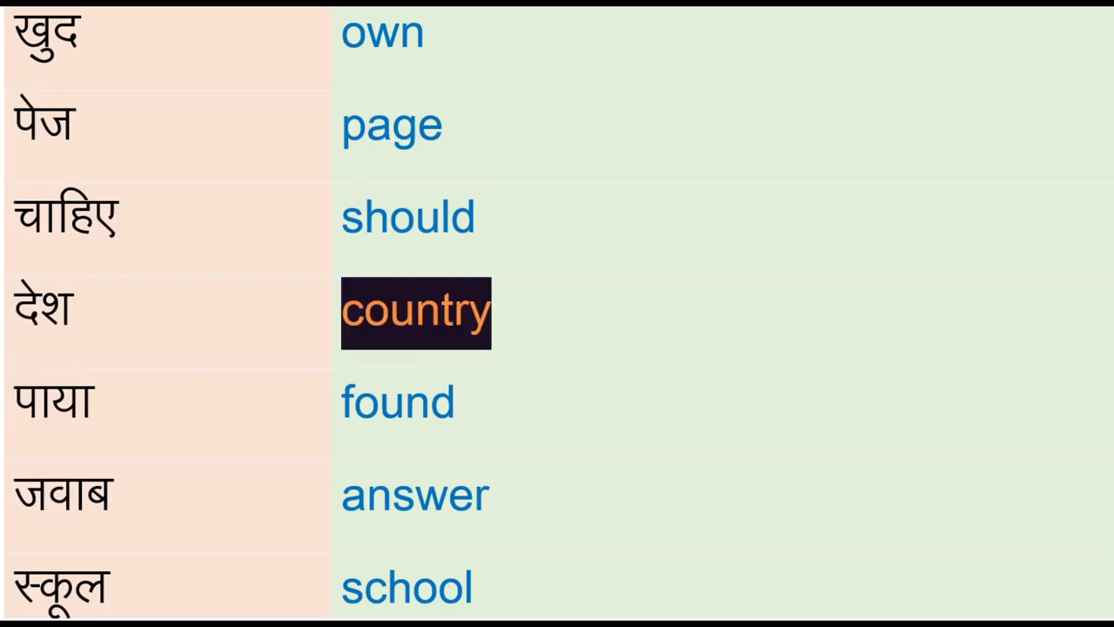
{"action": "scroll", "scroll_direction": "down", "scroll_amount": 3}
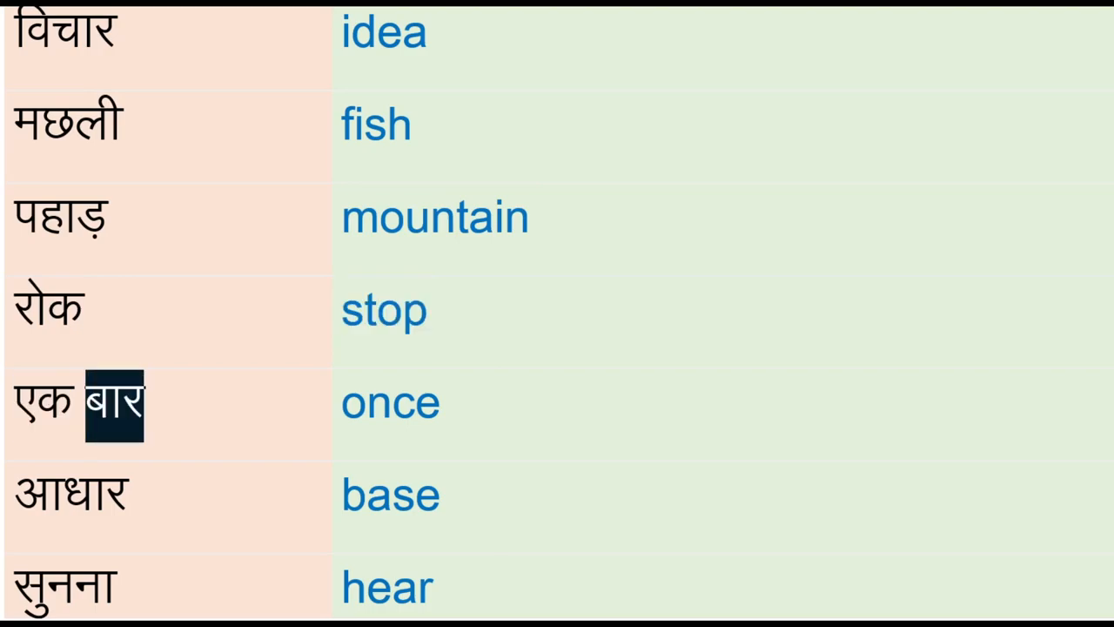
{"action": "left_click", "coordinate": [390, 404]}
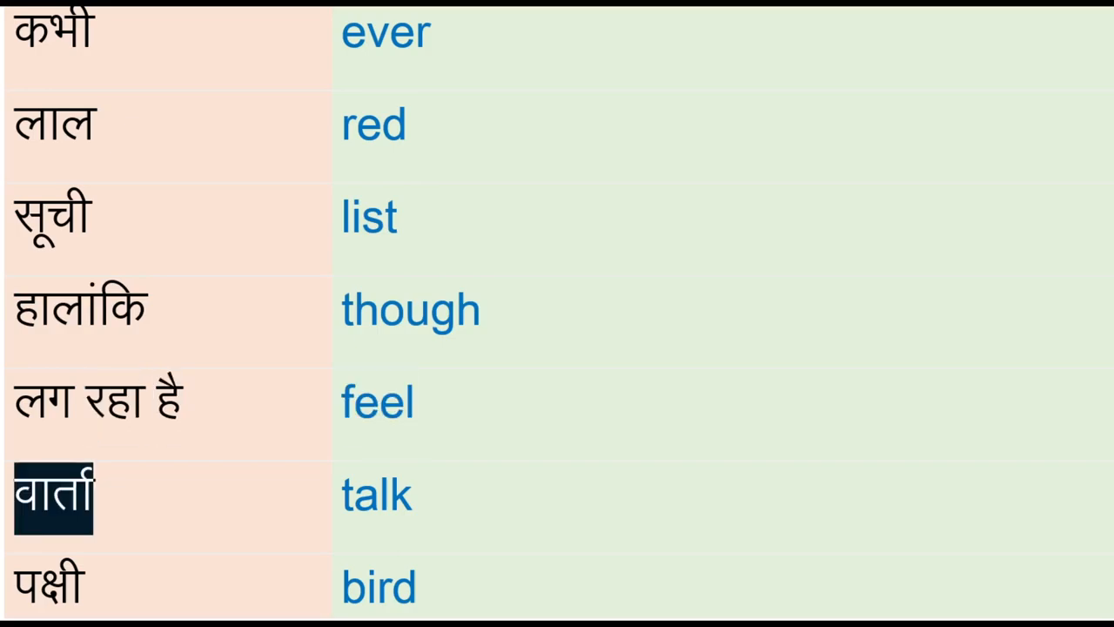
{"action": "left_click", "coordinate": [376, 494]}
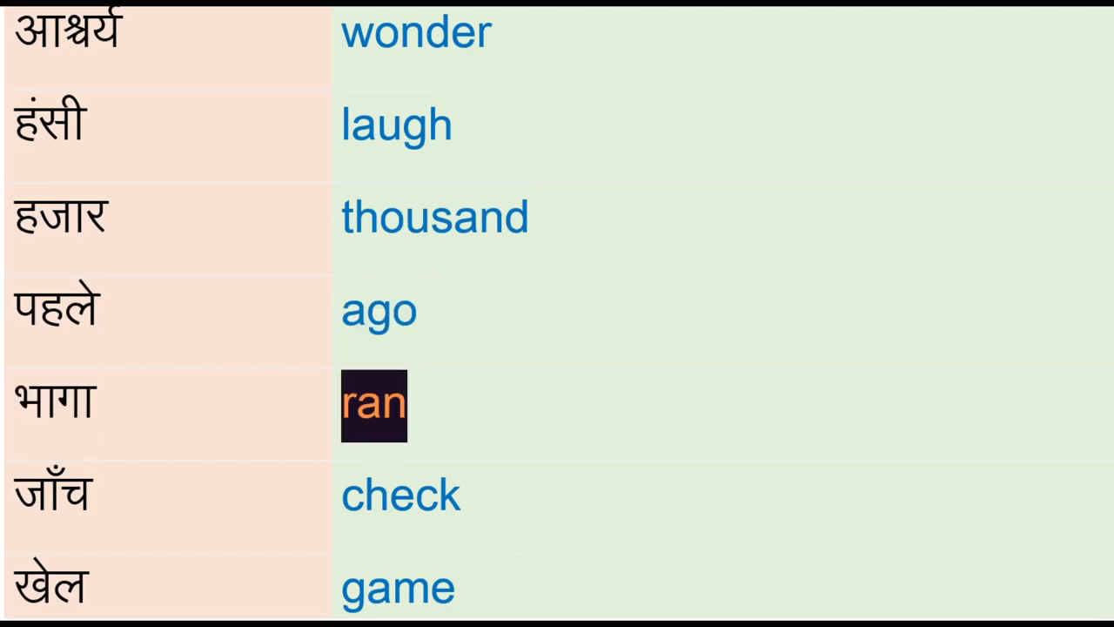
{"action": "left_click", "coordinate": [400, 496]}
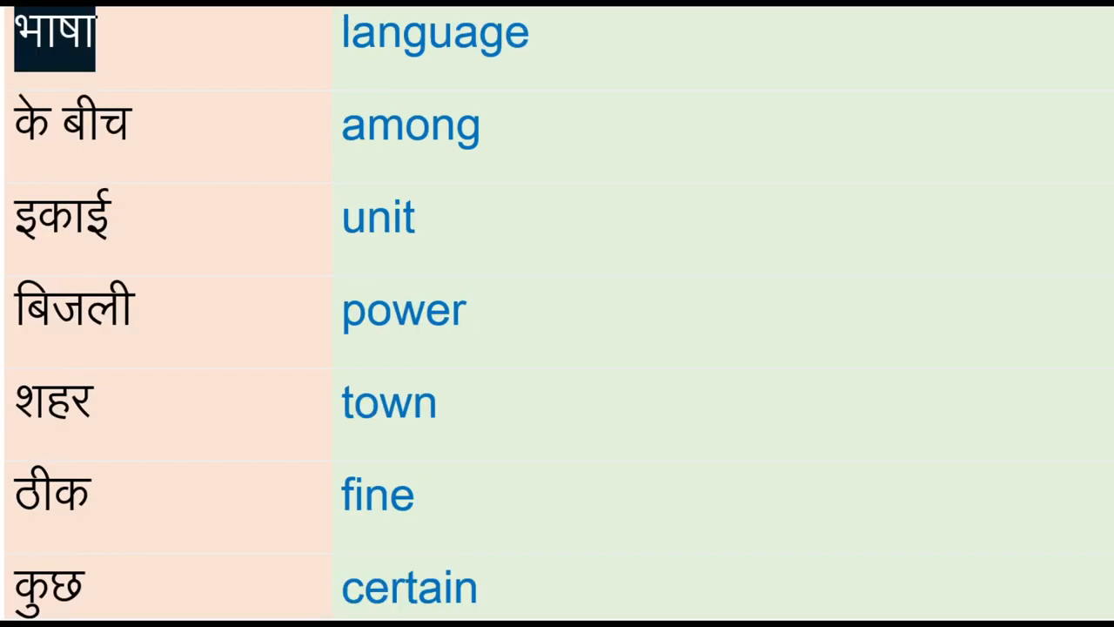
{"action": "left_click", "coordinate": [435, 35]}
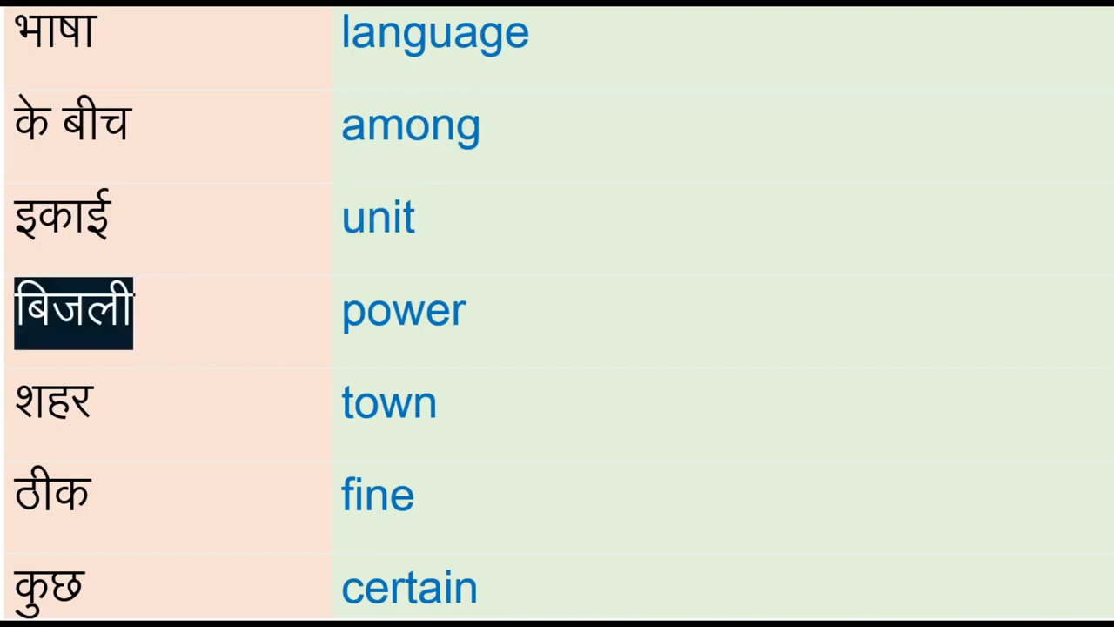
{"action": "left_click", "coordinate": [52, 402]}
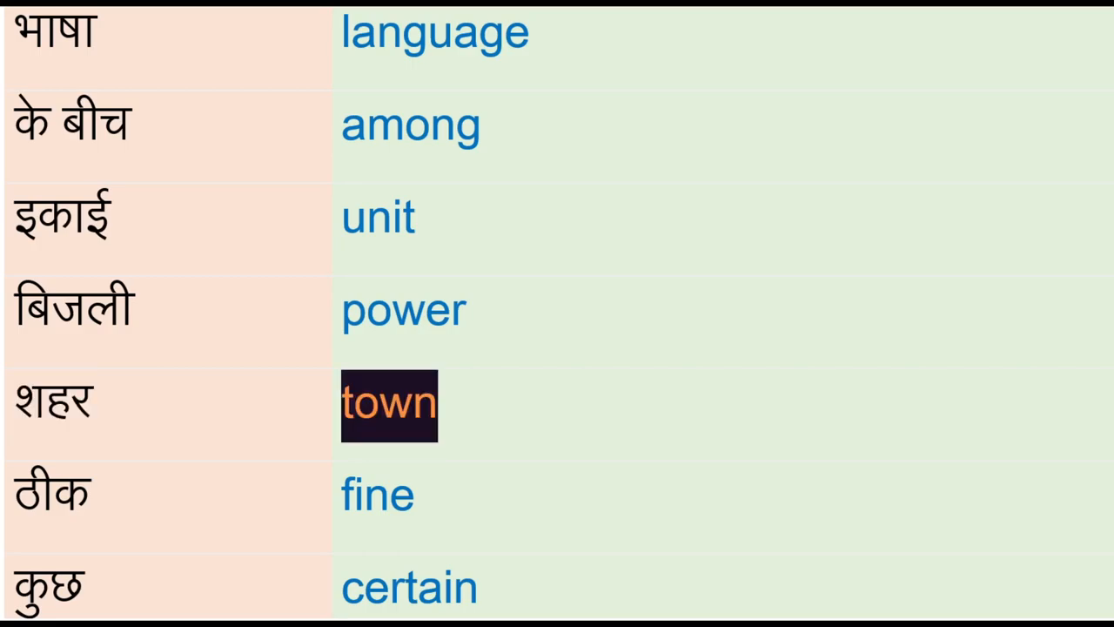
{"action": "left_click", "coordinate": [378, 496]}
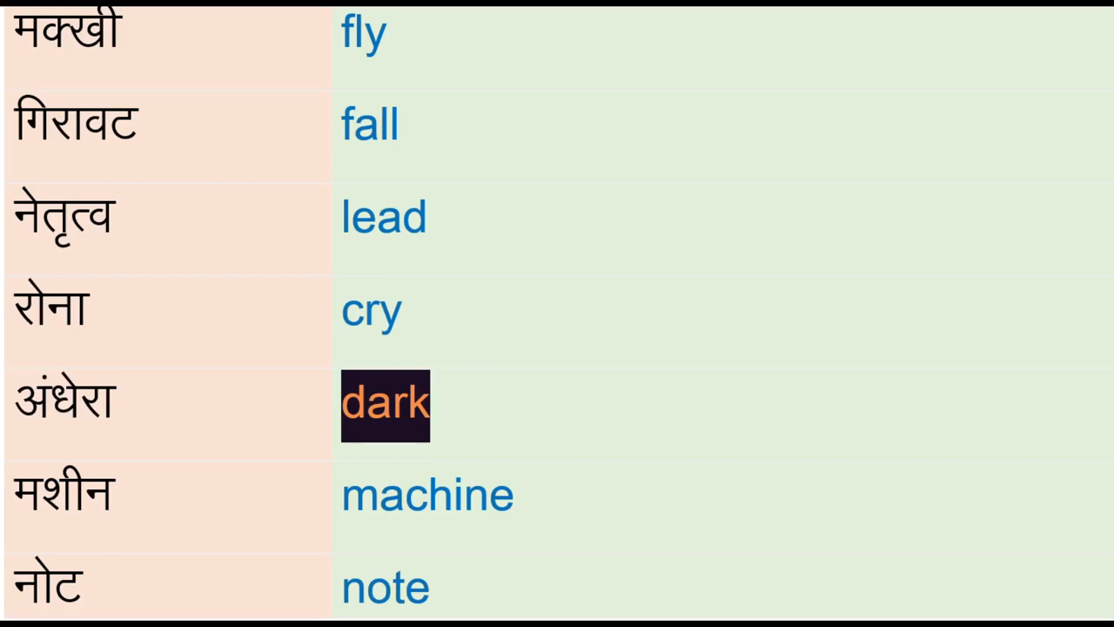
{"action": "left_click", "coordinate": [428, 494]}
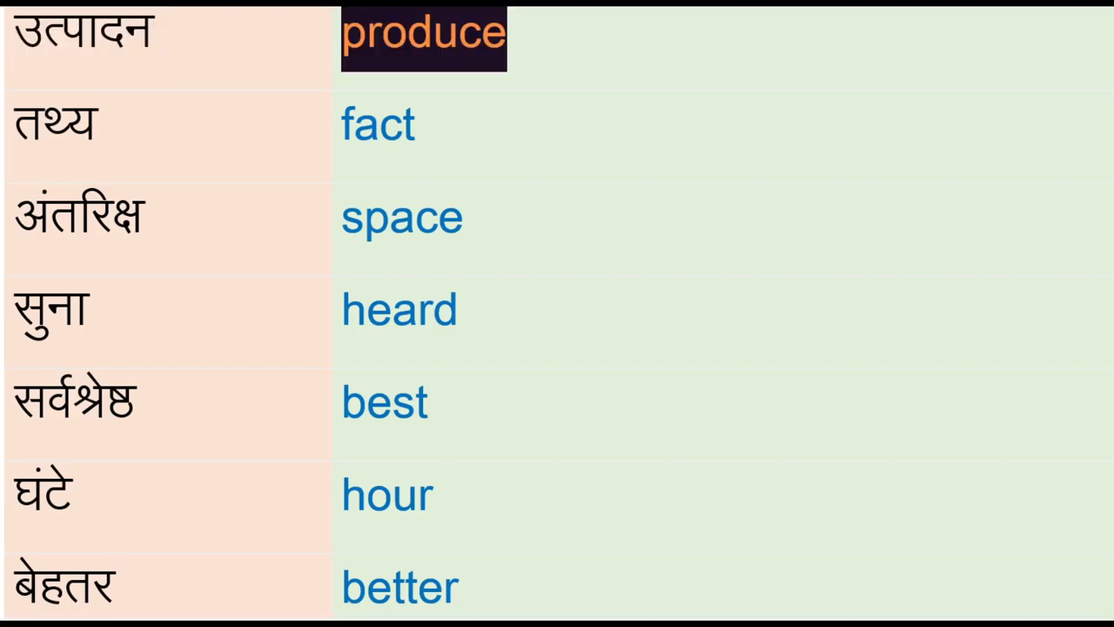
{"action": "left_click", "coordinate": [398, 310]}
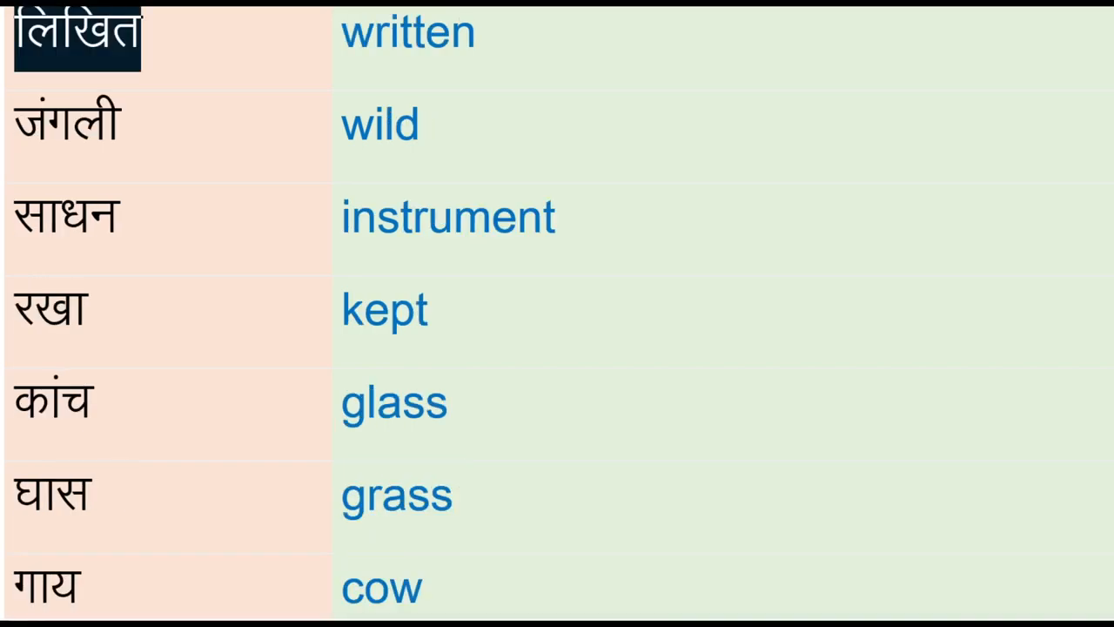
{"action": "left_click", "coordinate": [66, 215]}
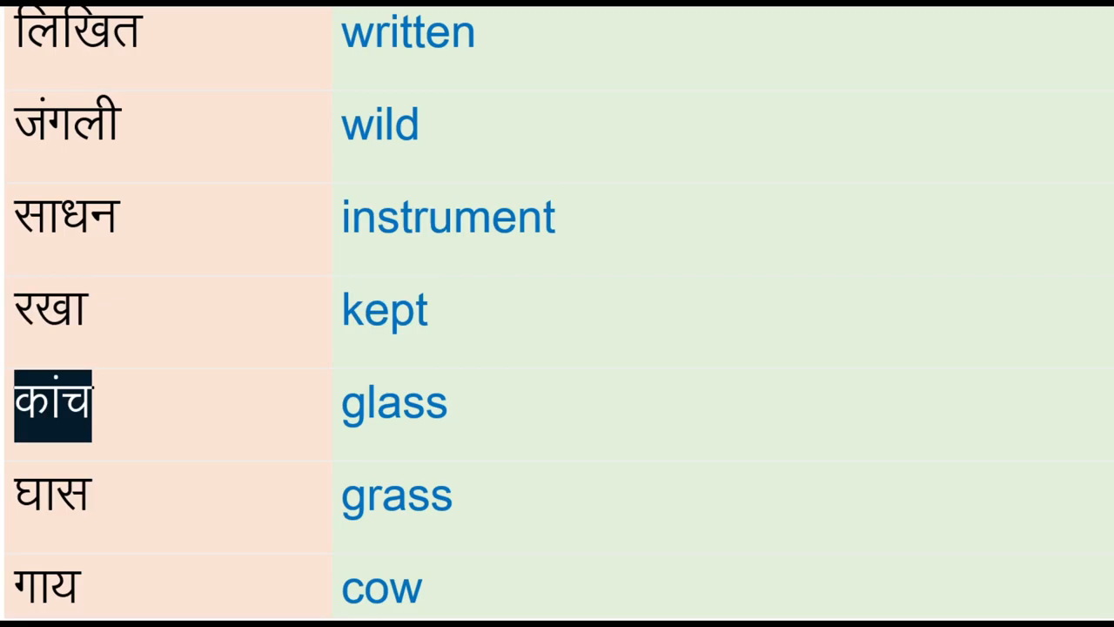
{"action": "left_click", "coordinate": [52, 496]}
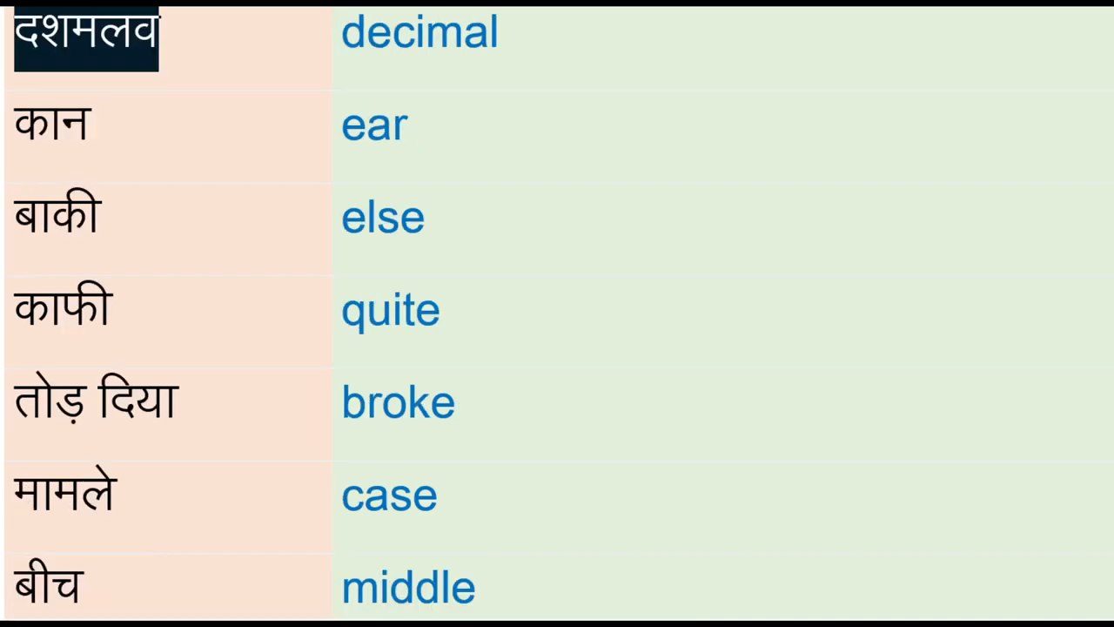
{"action": "left_click", "coordinate": [63, 310]}
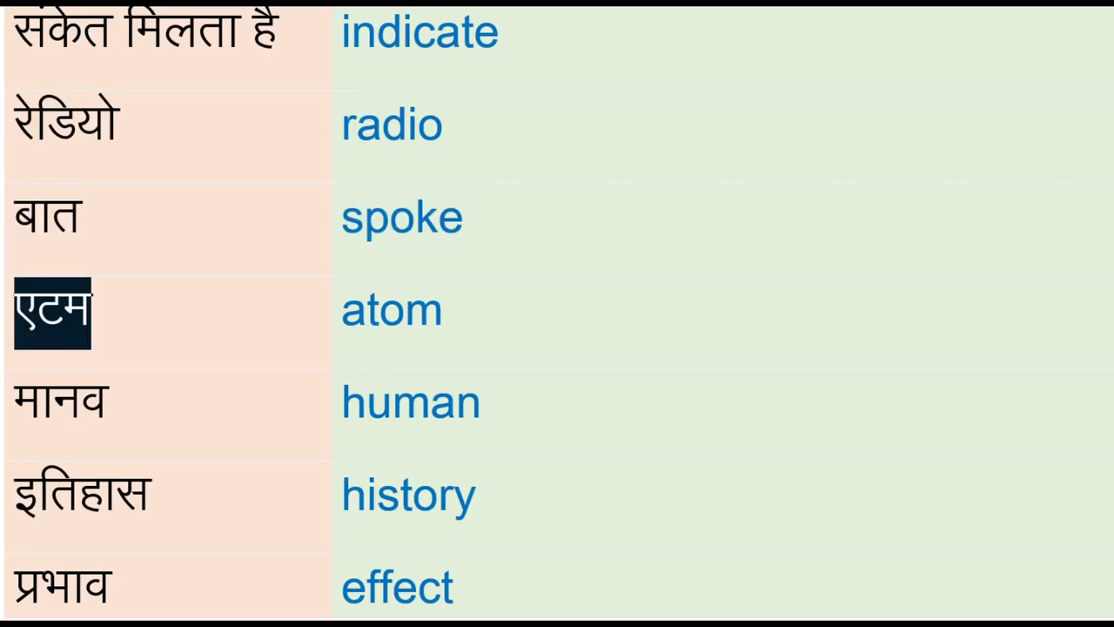
{"action": "left_click", "coordinate": [392, 312]}
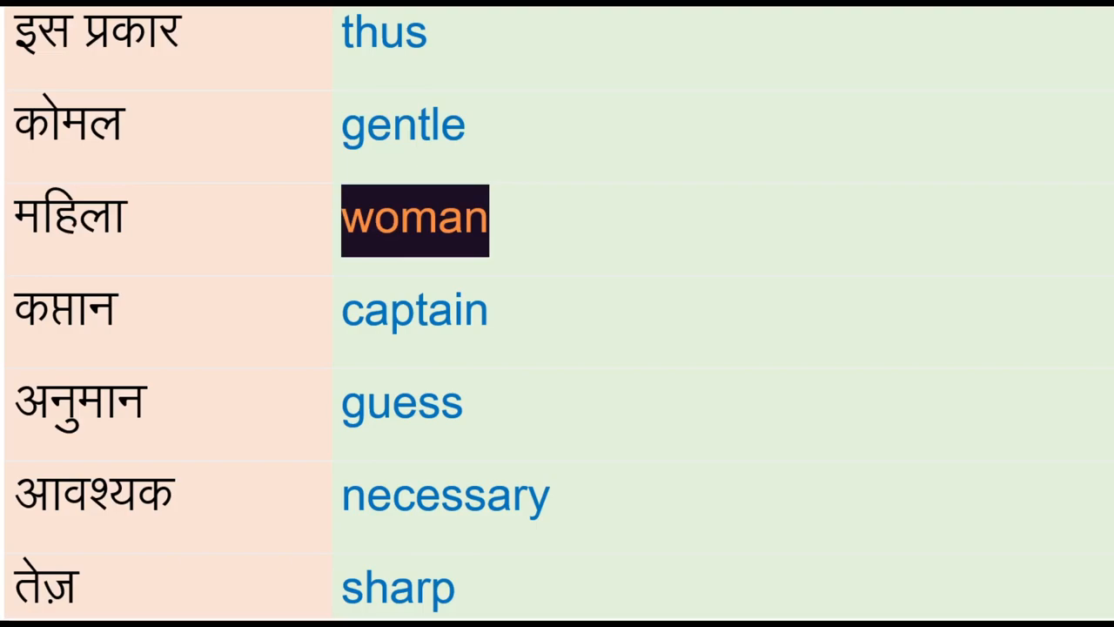
{"action": "scroll", "scroll_direction": "down", "scroll_amount": 3}
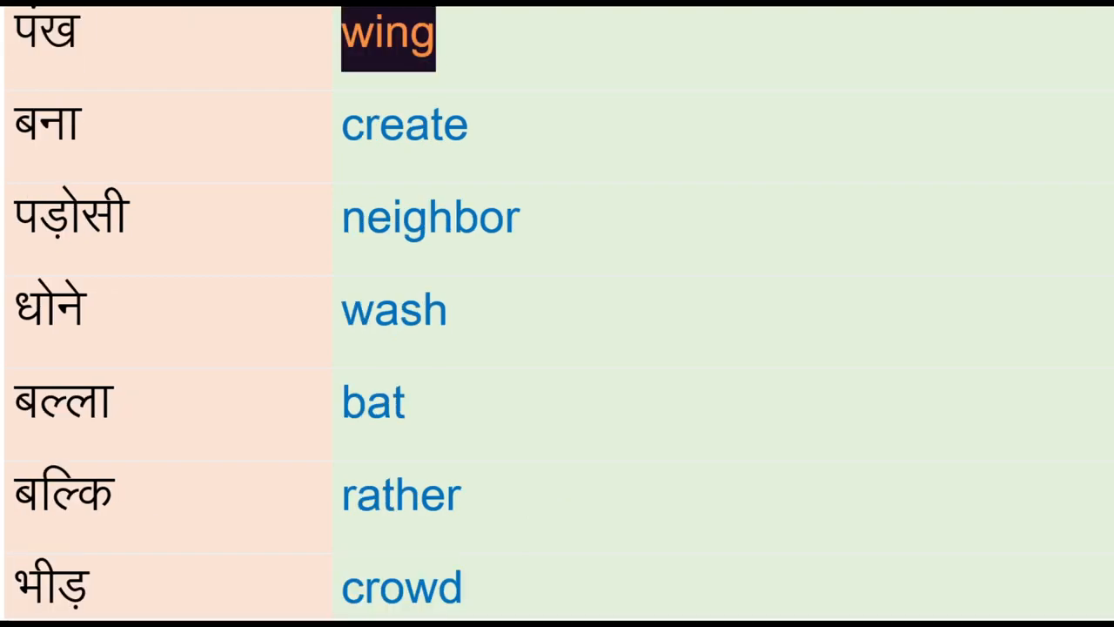
{"action": "left_click", "coordinate": [430, 218]}
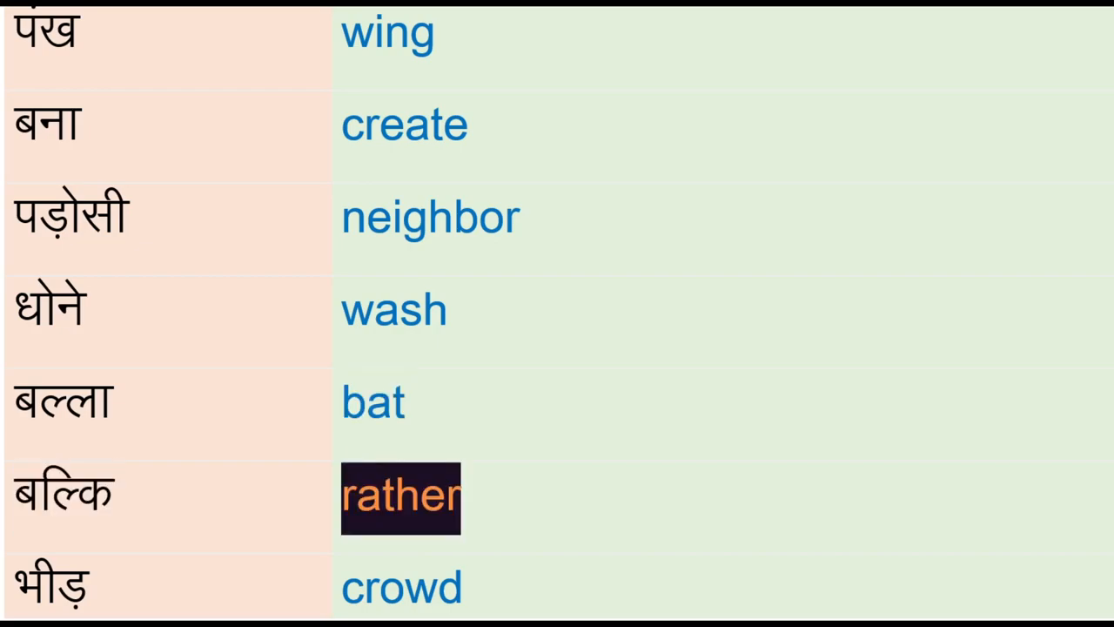
{"action": "left_click", "coordinate": [400, 585]}
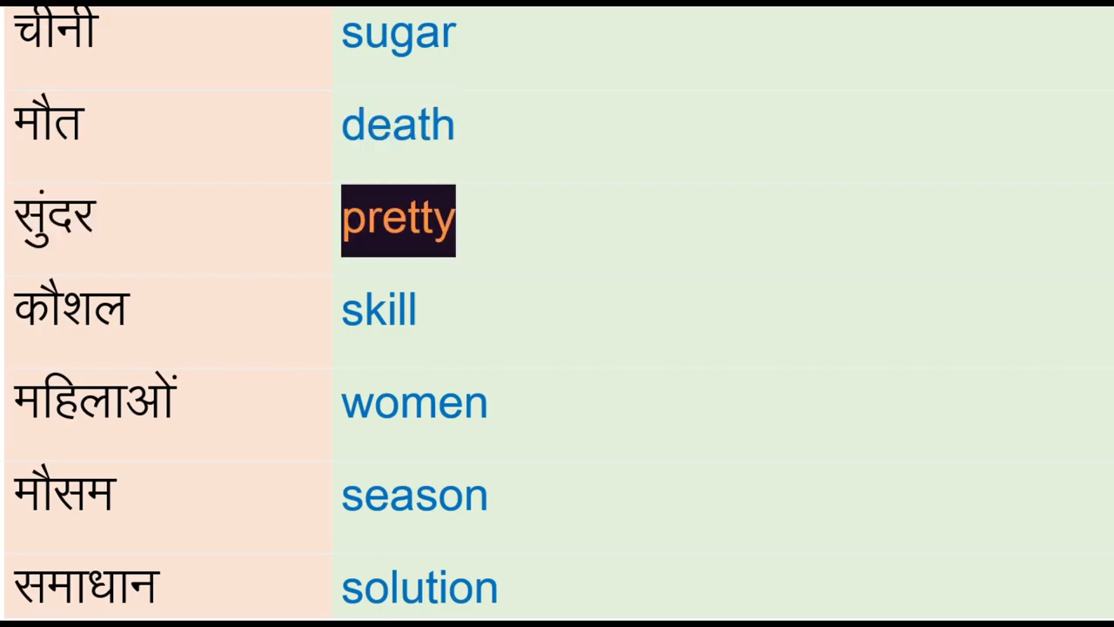
{"action": "left_click", "coordinate": [414, 402]}
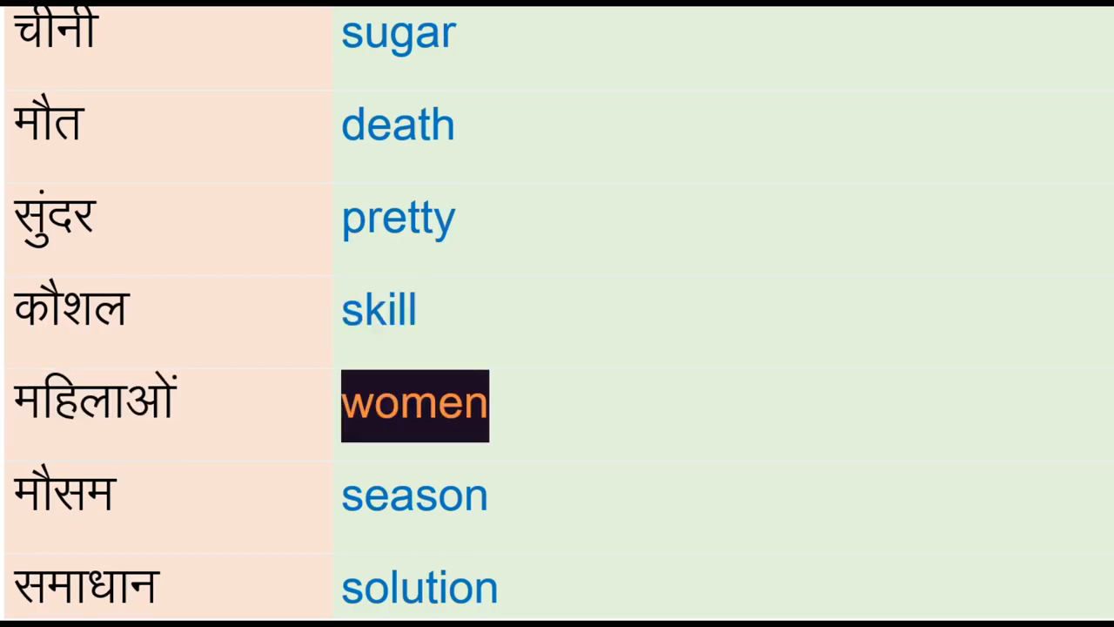
{"action": "left_click", "coordinate": [419, 585]}
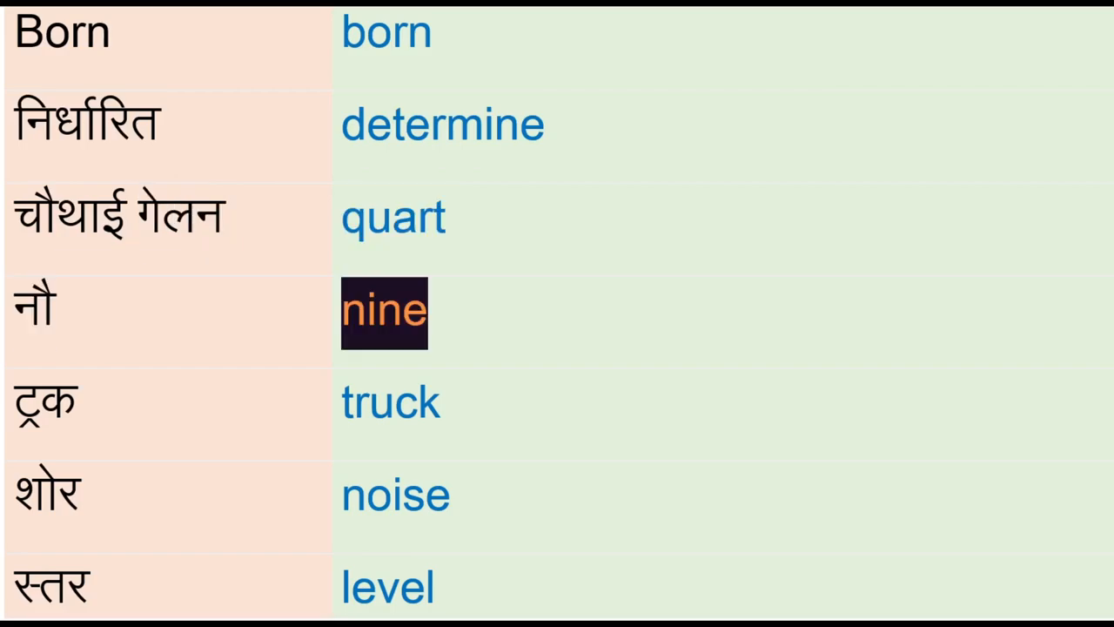
{"action": "left_click", "coordinate": [395, 498]}
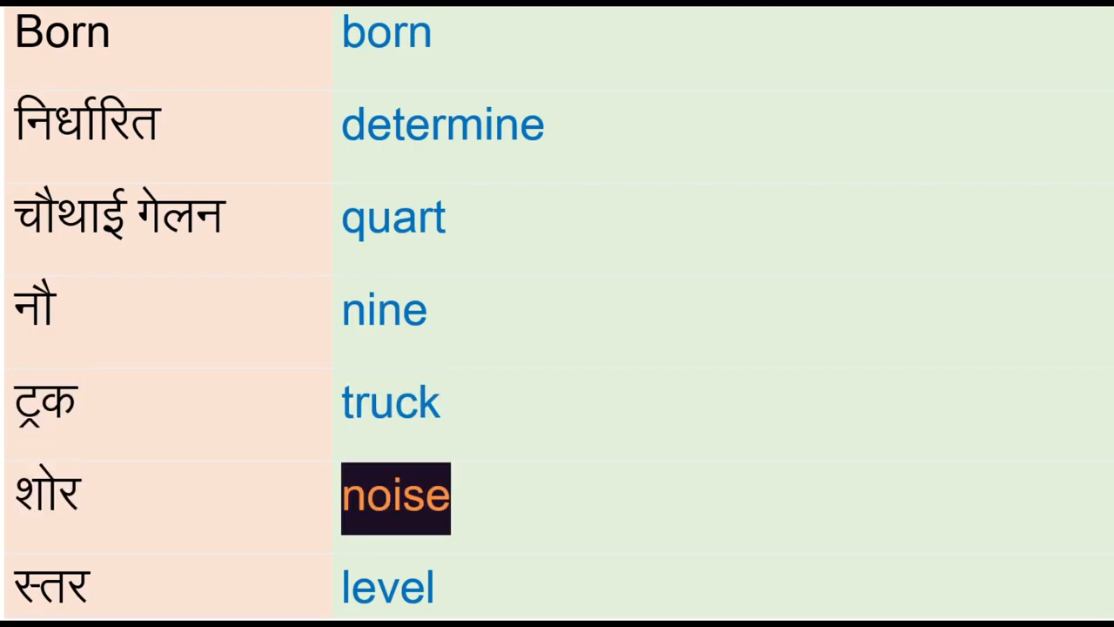